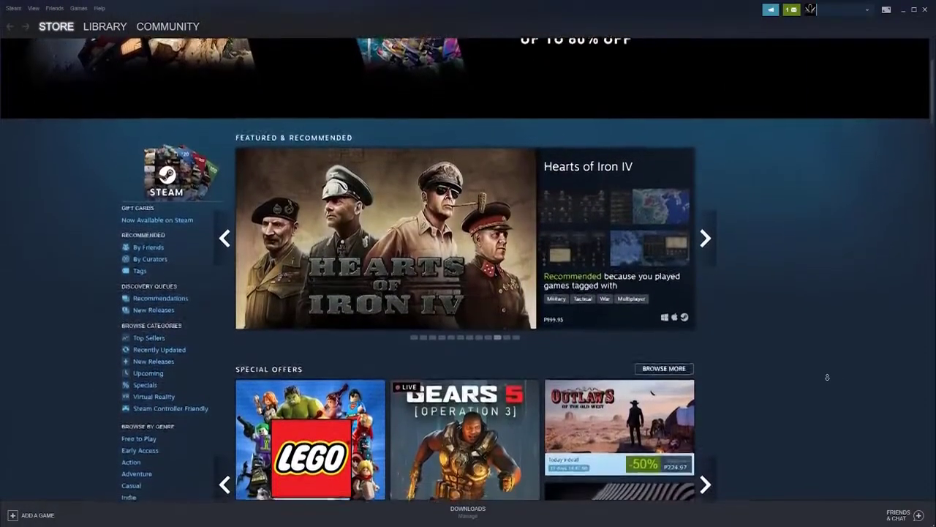
# Log in to Steam with the account password to reach the Library home.
pyautogui.scroll(-3)
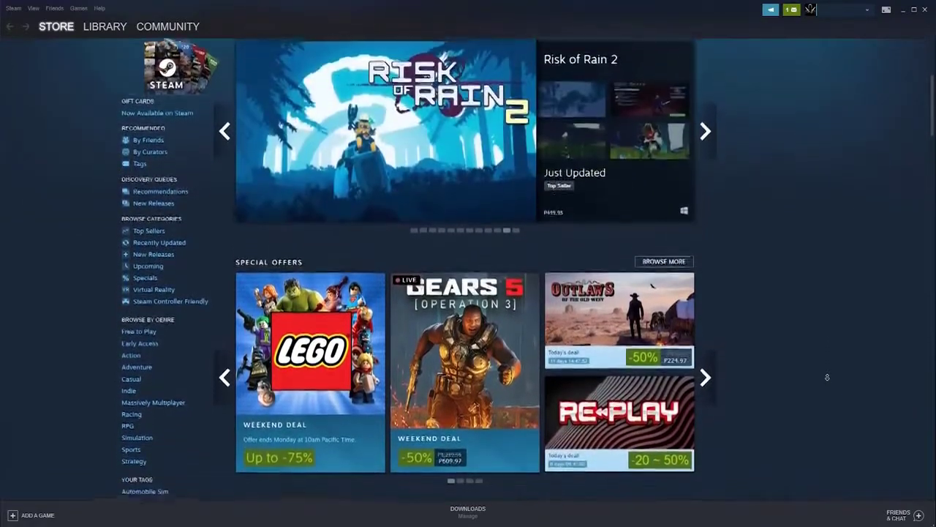
pyautogui.scroll(-3)
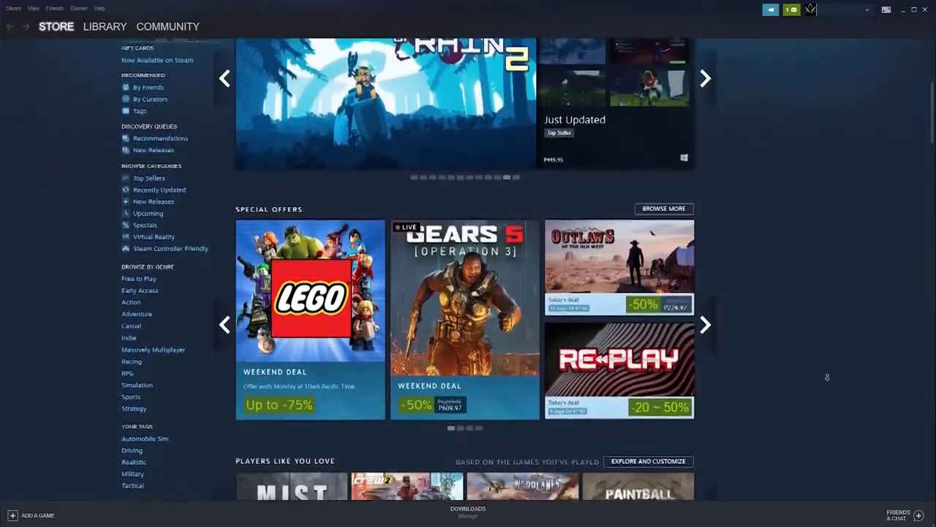
pyautogui.scroll(-3)
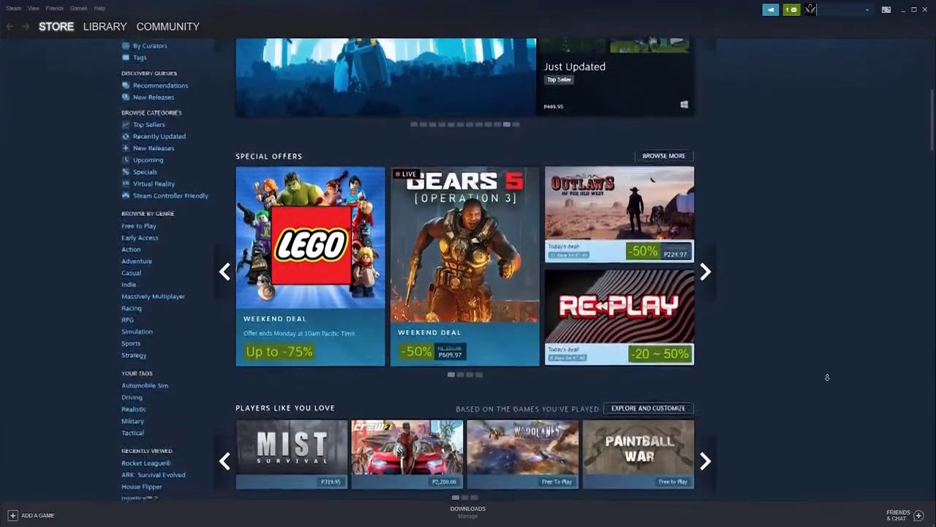
pyautogui.scroll(-3)
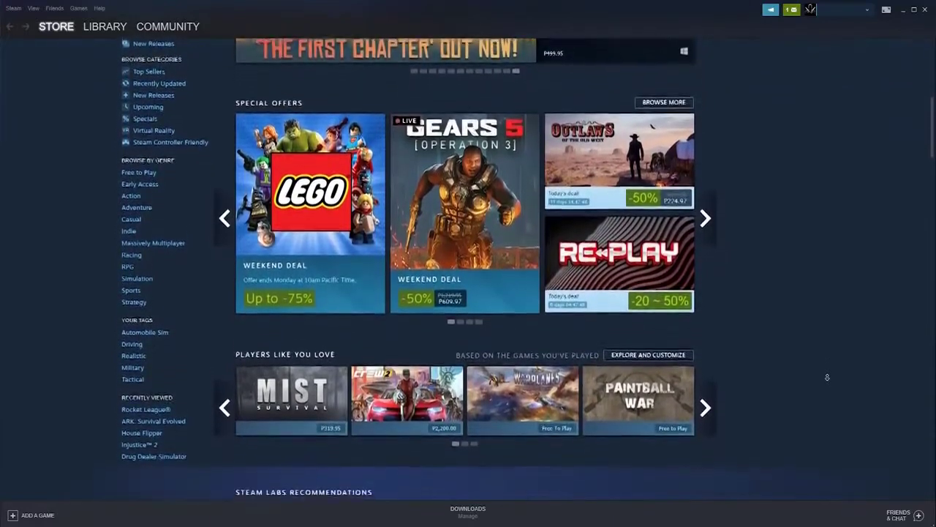
pyautogui.scroll(-3)
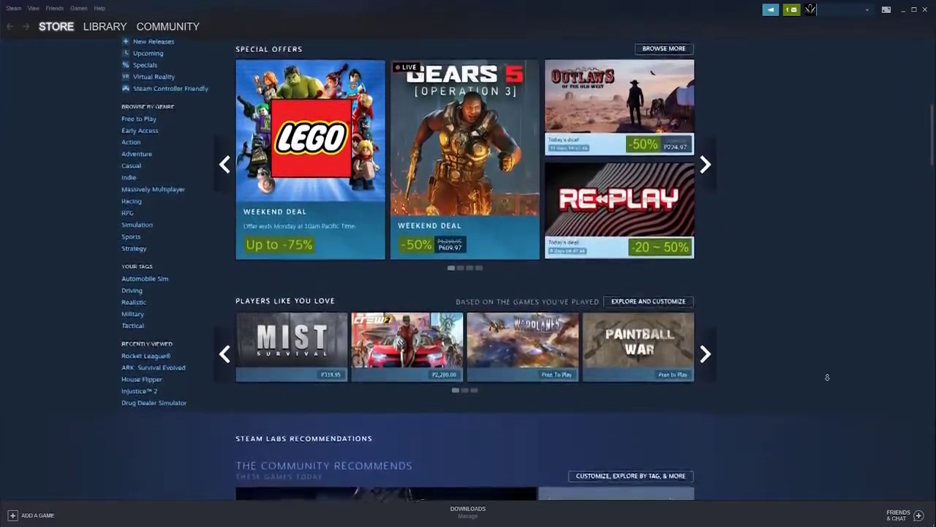
pyautogui.scroll(-3)
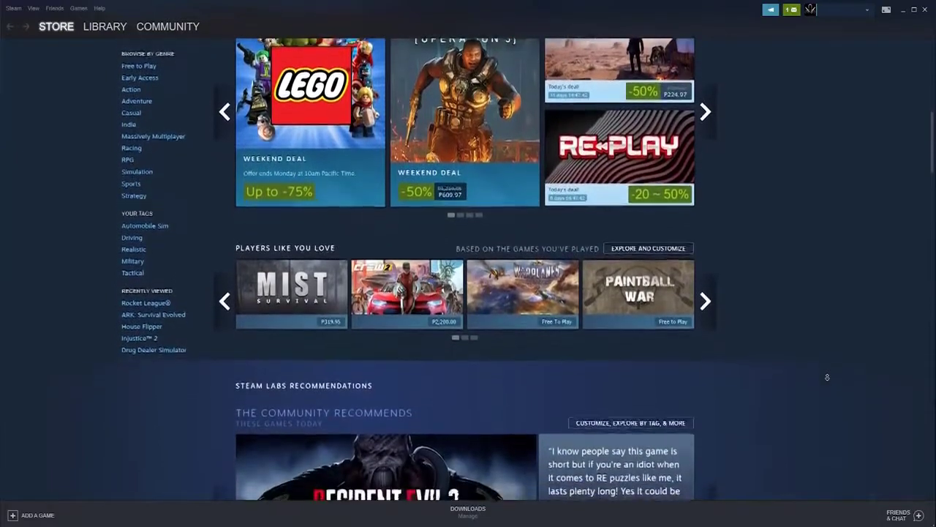
pyautogui.scroll(-3)
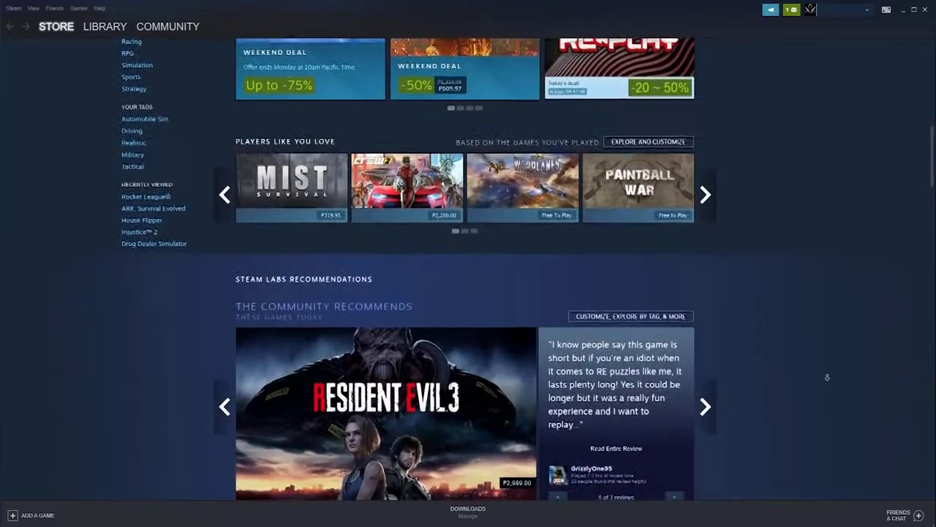
pyautogui.scroll(-3)
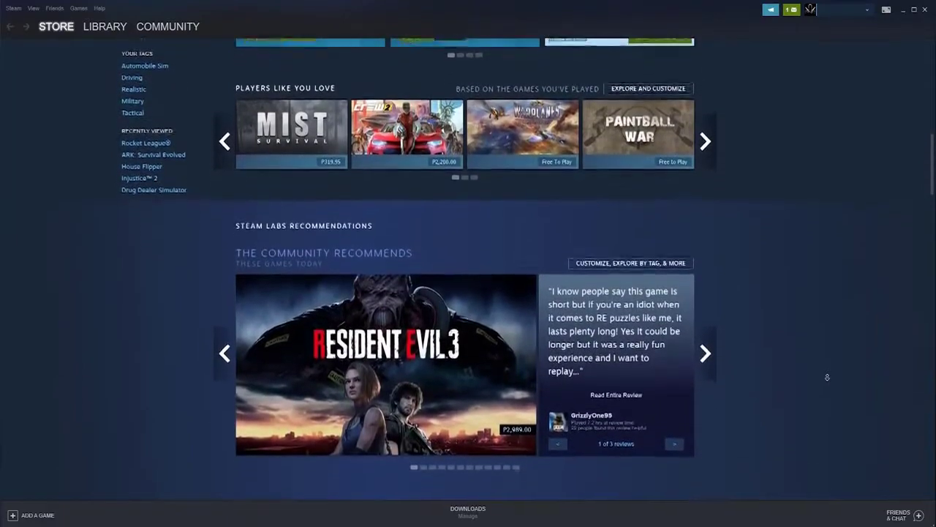
pyautogui.scroll(-3)
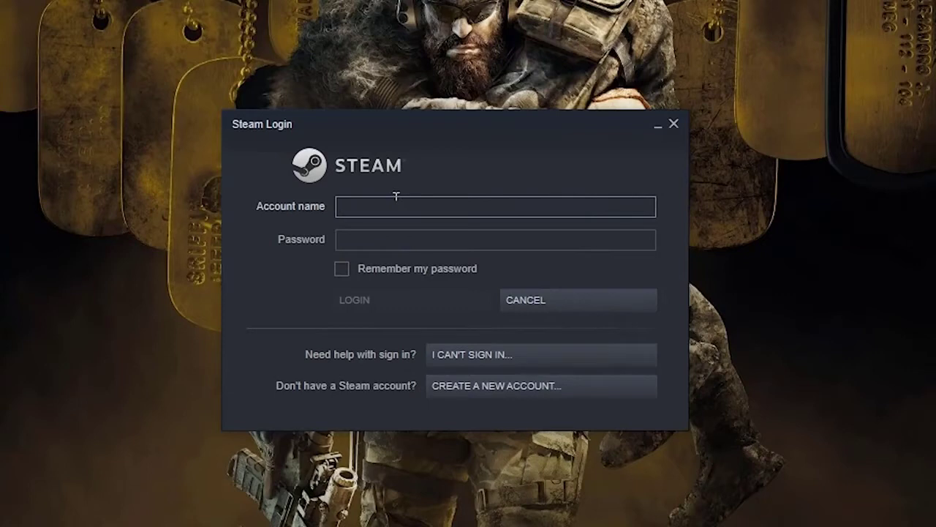
pyautogui.click(495, 239)
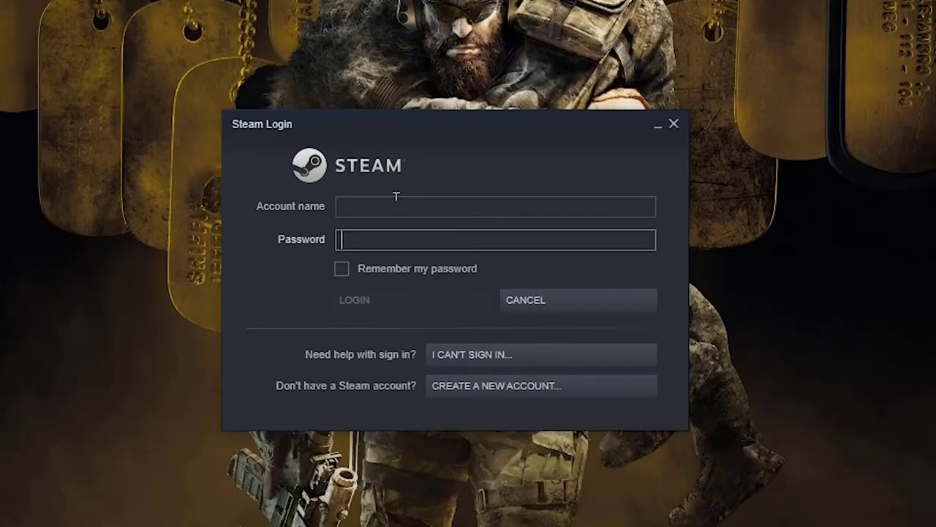
pyautogui.write('••••••')
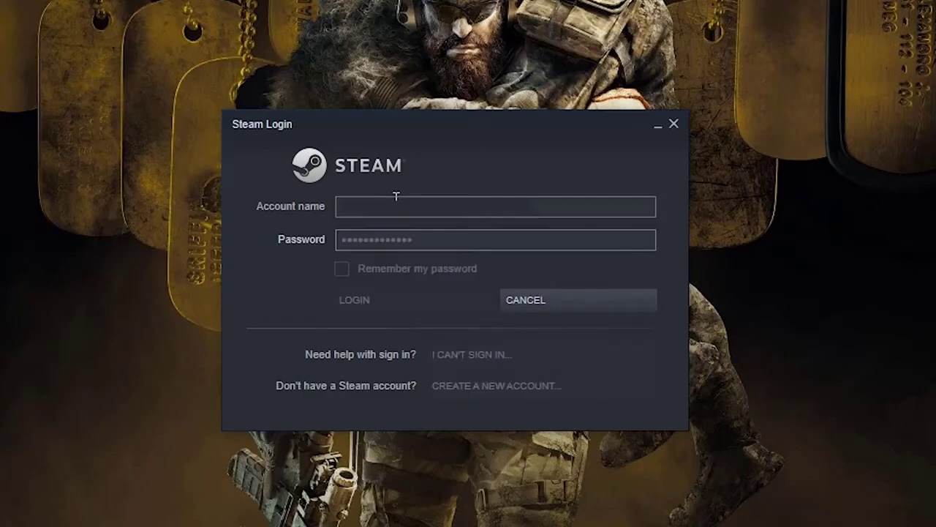
pyautogui.click(353, 300)
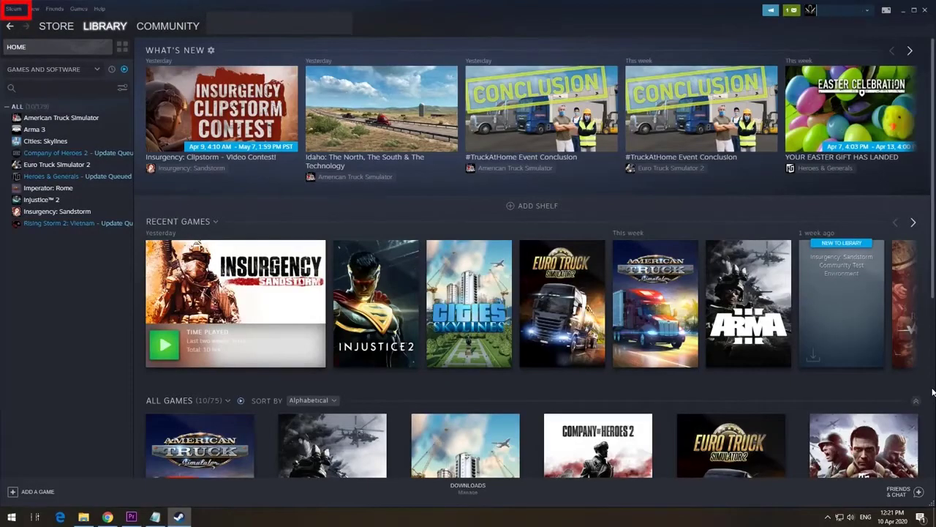
# Open Settings from the Steam menu at the top left.
pyautogui.click(13, 8)
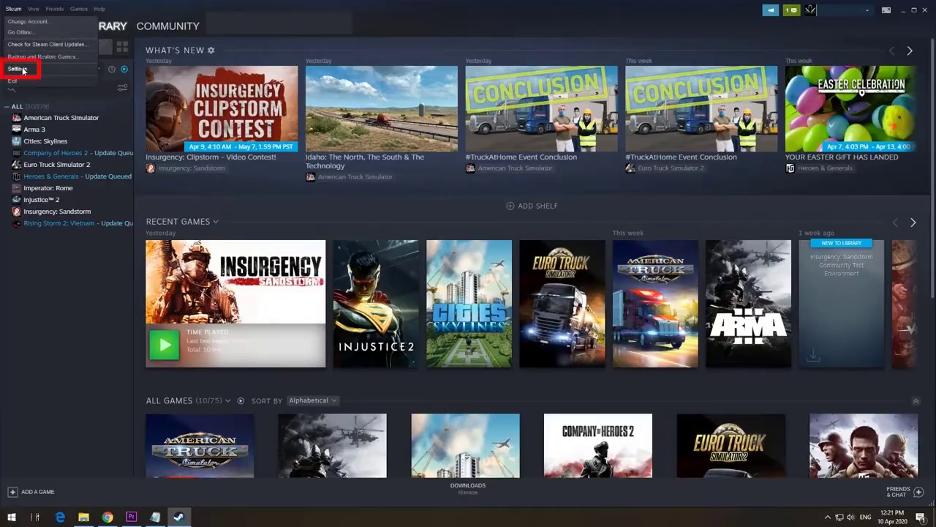
pyautogui.click(18, 69)
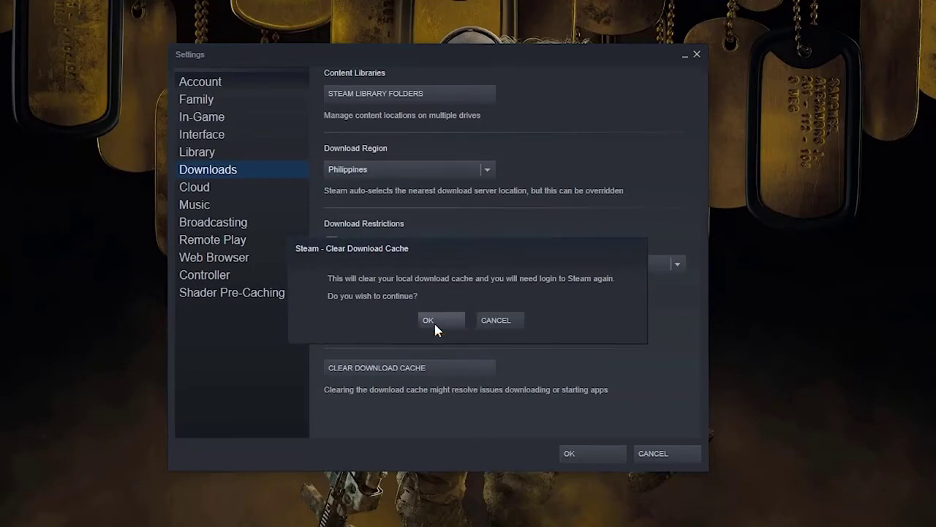
# Confirm clearing the download cache with OK, then log back in to Steam.
pyautogui.click(429, 319)
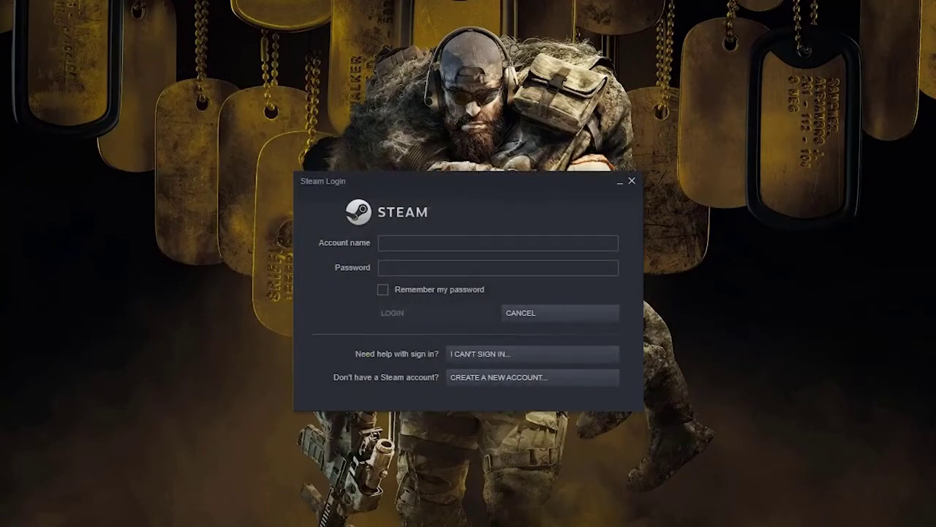
pyautogui.click(392, 312)
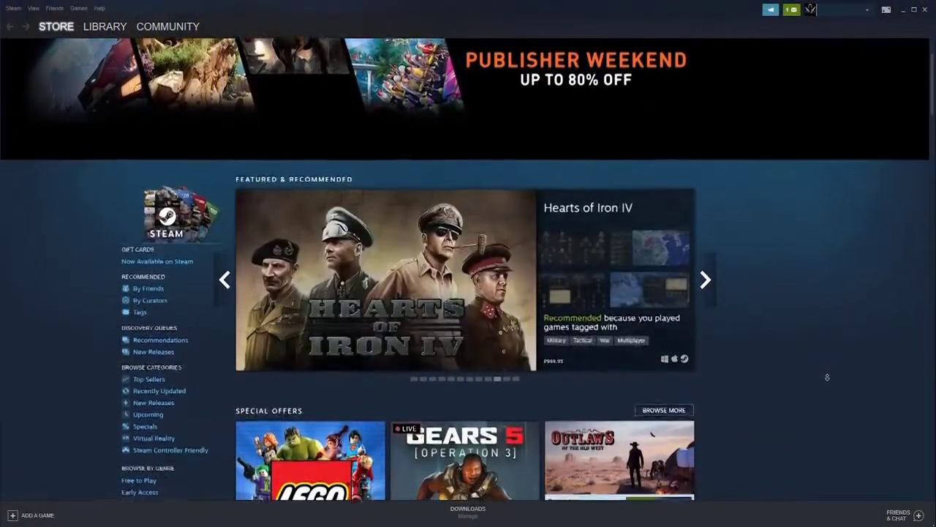
pyautogui.scroll(-3)
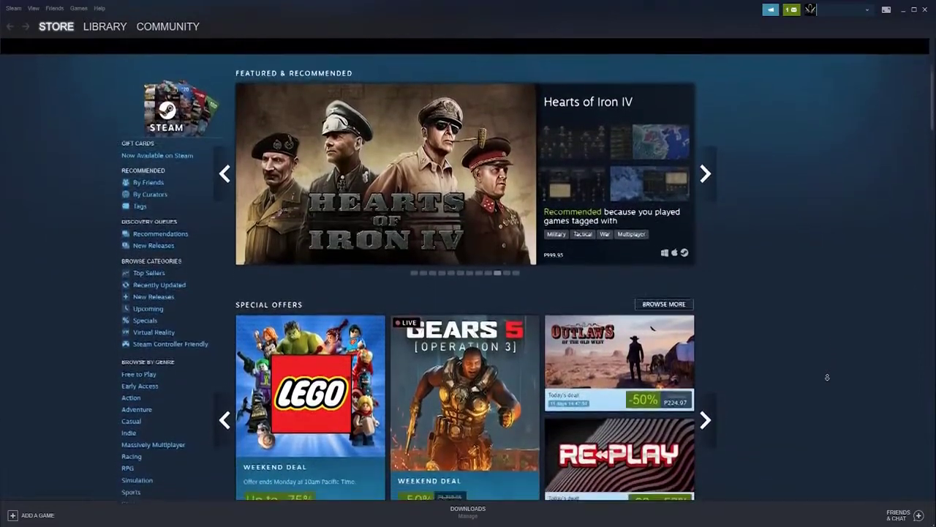
pyautogui.scroll(-3)
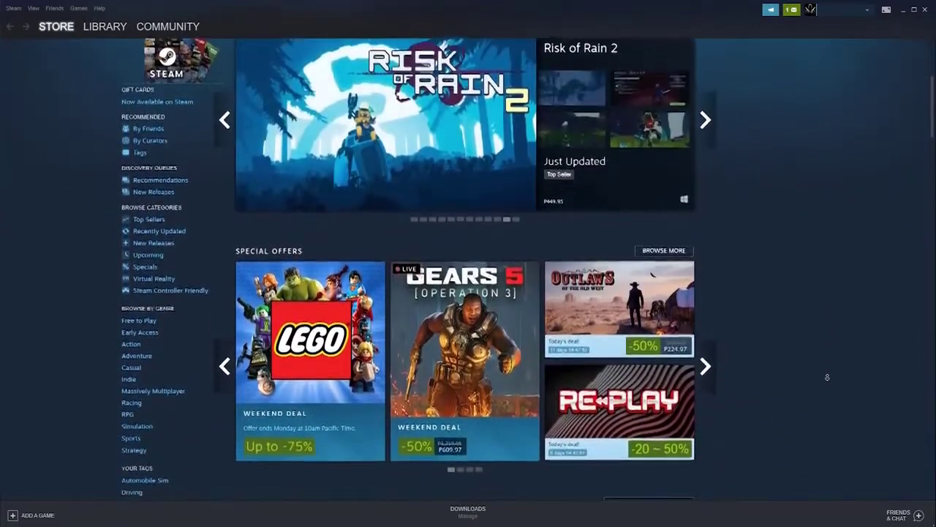
pyautogui.scroll(-3)
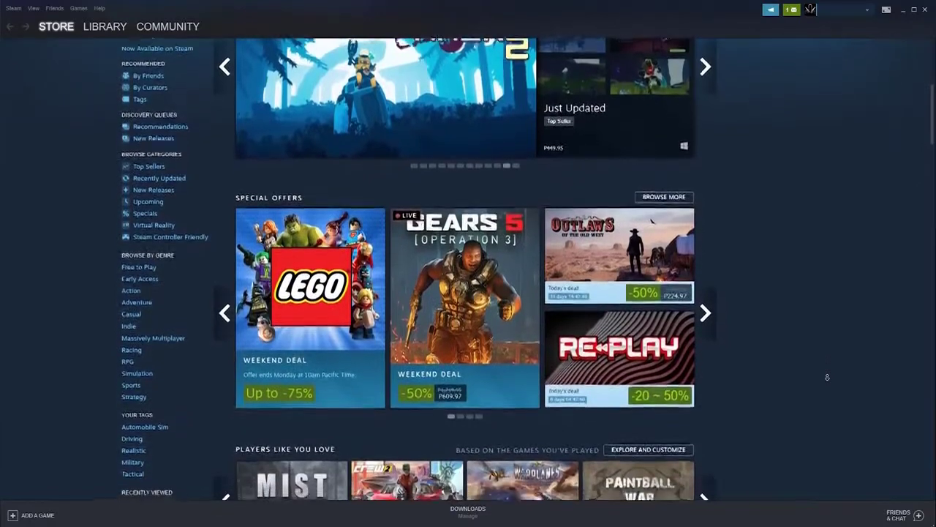
pyautogui.scroll(-3)
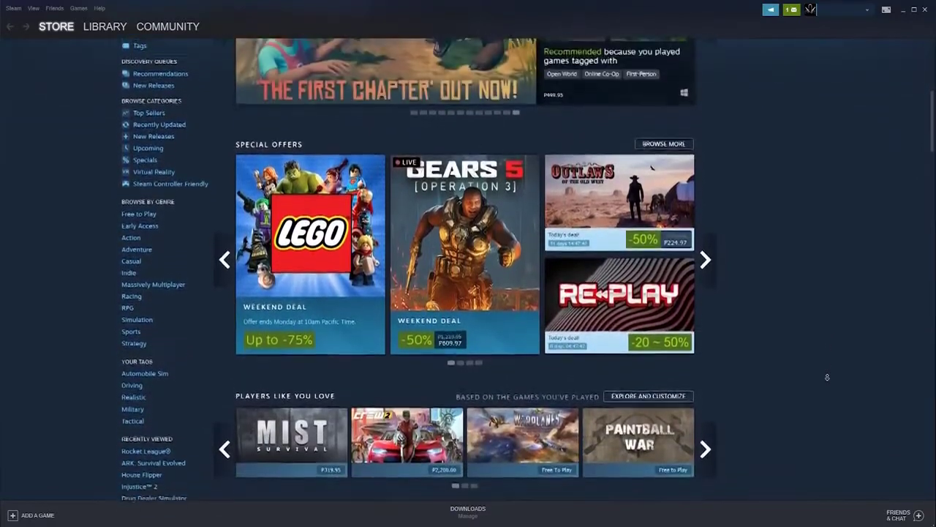
pyautogui.scroll(-3)
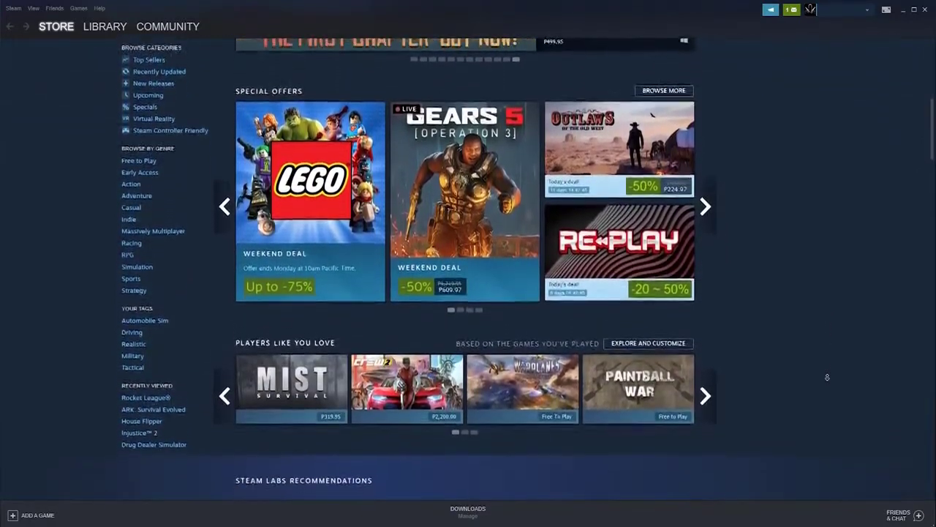
pyautogui.scroll(-3)
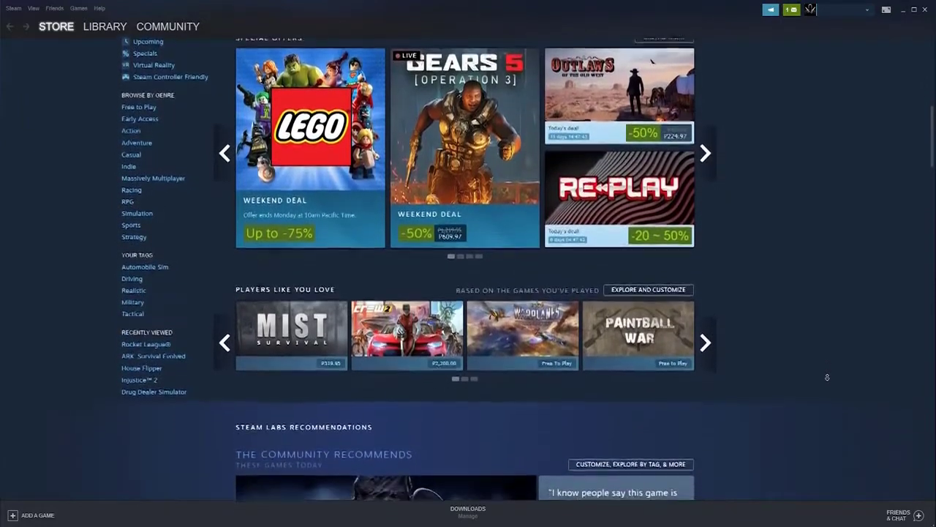